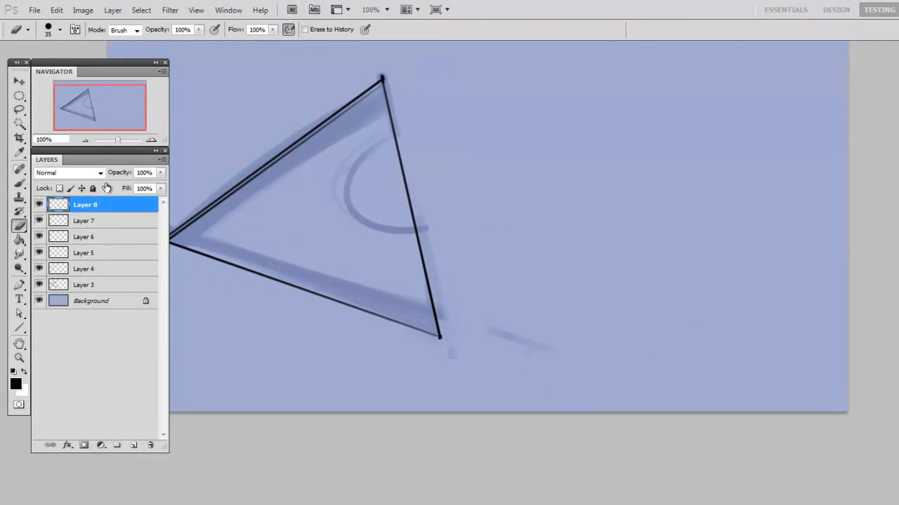
# Select an oval over the sketched arc with the Elliptical Marquee and stroke it in black
pyautogui.click(20, 95)
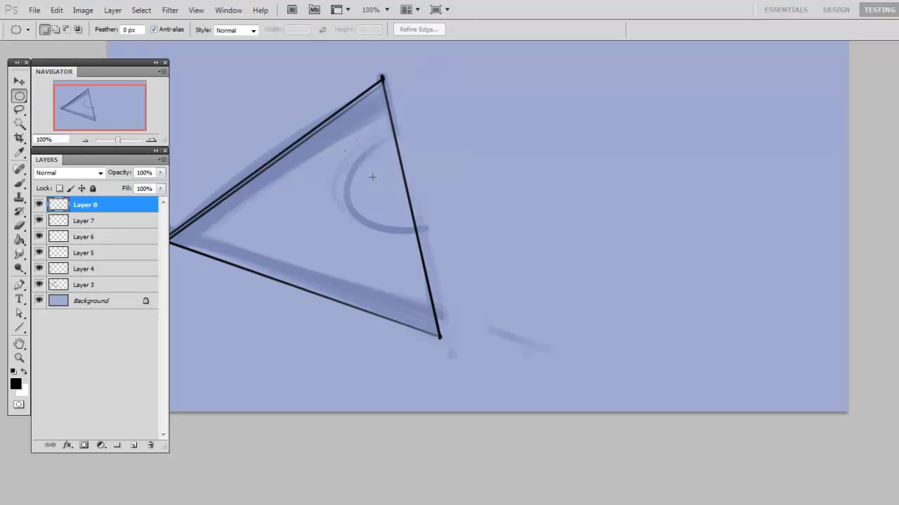
pyautogui.moveTo(353, 147); pyautogui.dragTo(481, 228)
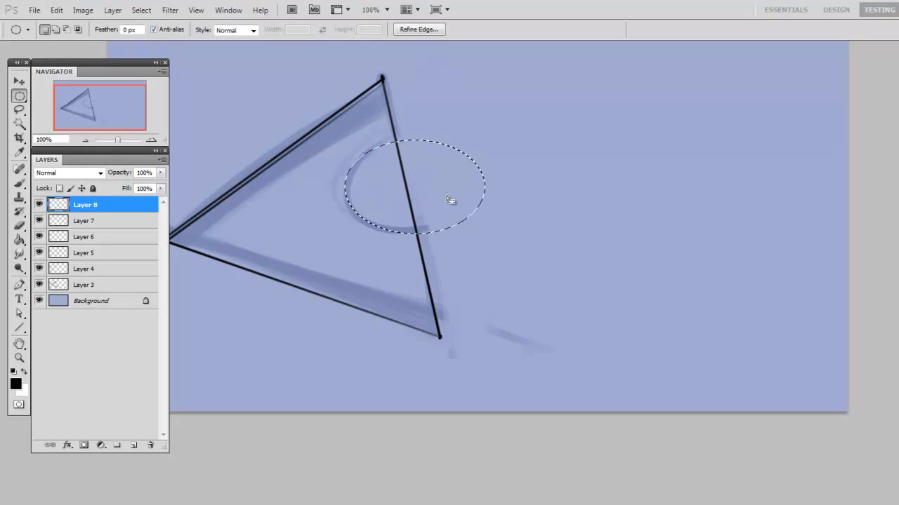
pyautogui.click(56, 10)
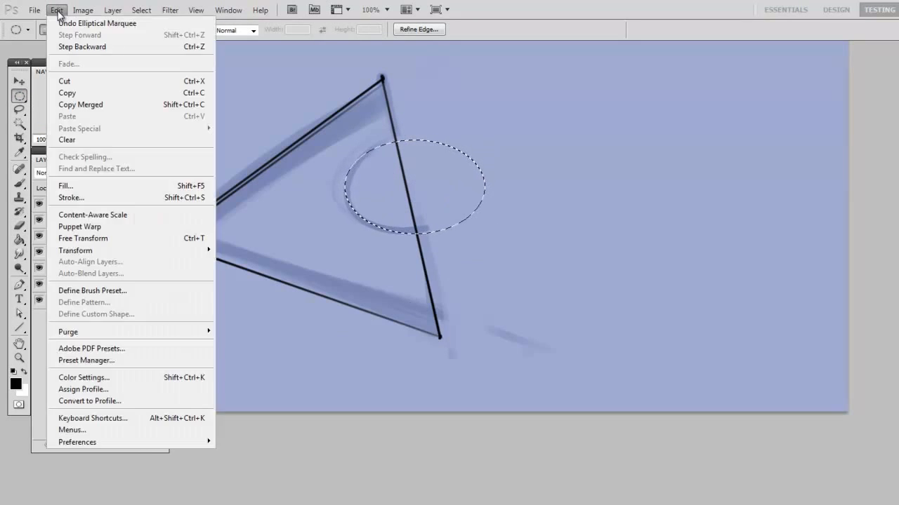
pyautogui.click(71, 196)
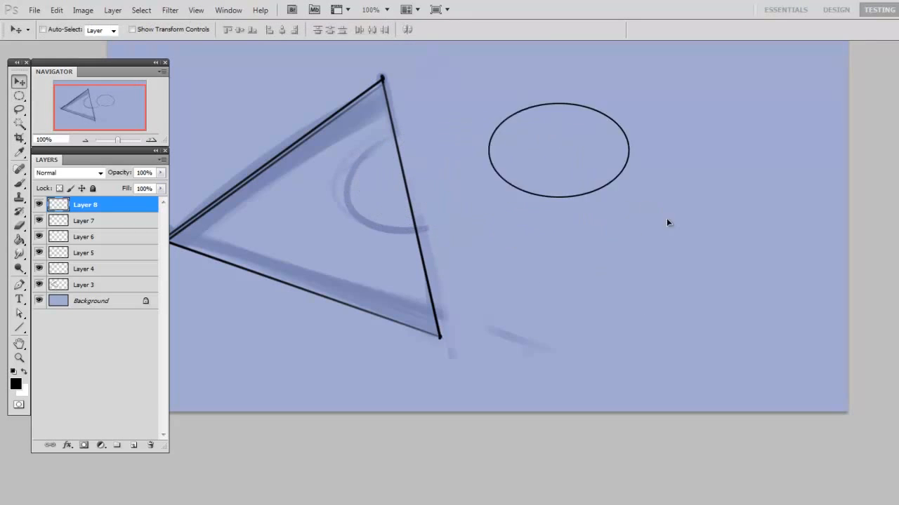
# Move the oval onto the arc and erase its unwanted half into a semicircle
pyautogui.moveTo(558, 149); pyautogui.dragTo(542, 141)
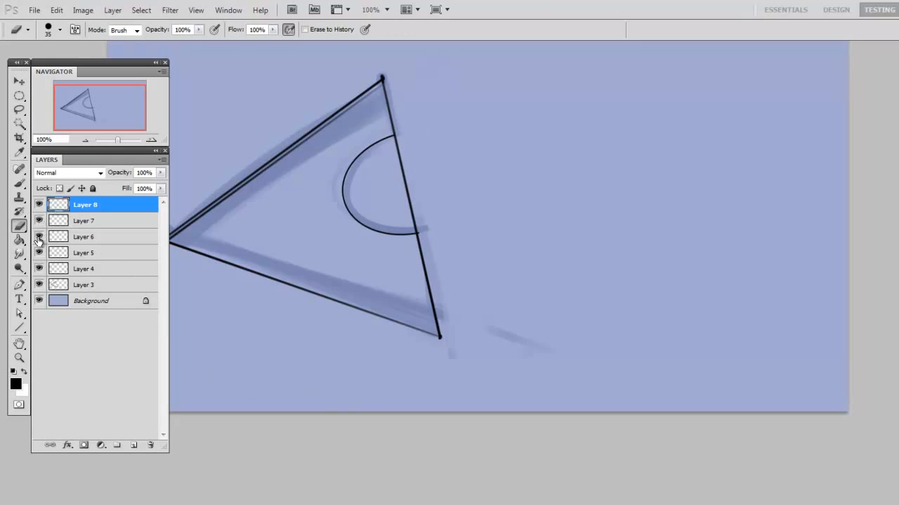
pyautogui.click(85, 253)
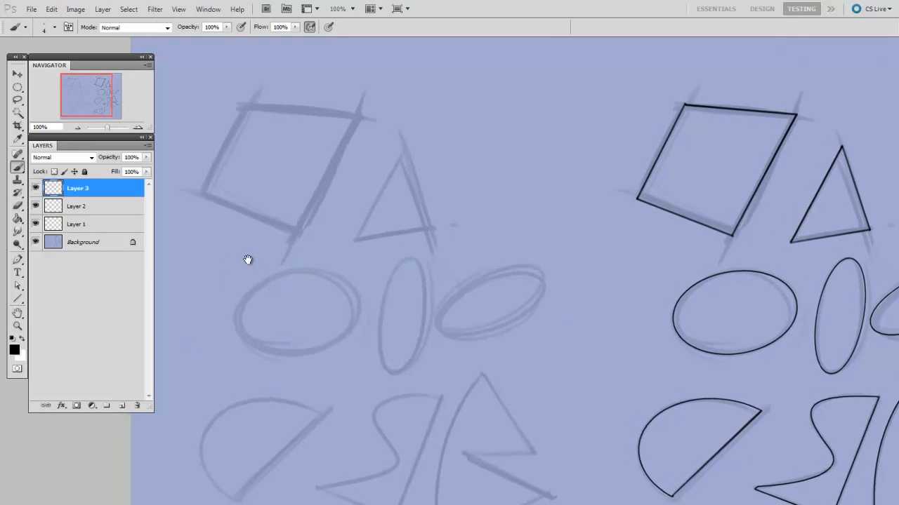
# Draw the left and top edges of the quadrilateral as straight black brush lines
pyautogui.moveTo(241, 105); pyautogui.dragTo(204, 194)
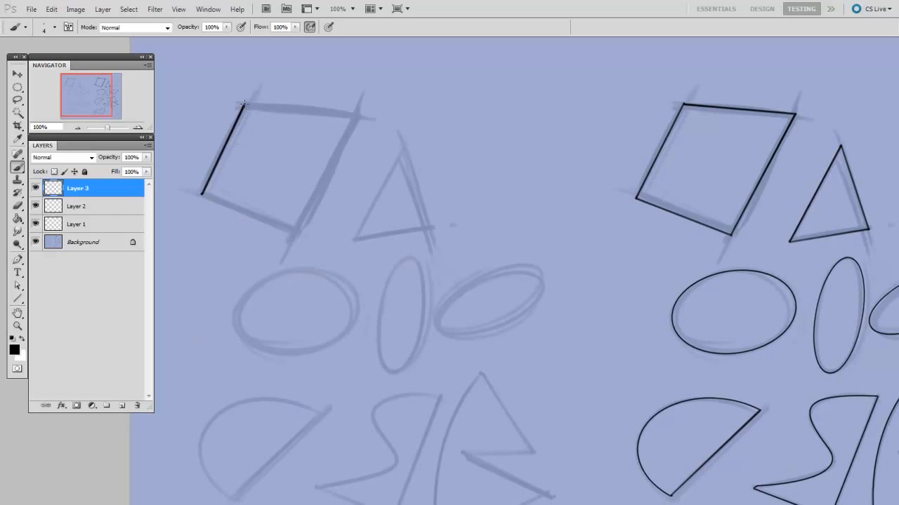
pyautogui.moveTo(241, 105); pyautogui.dragTo(358, 115)
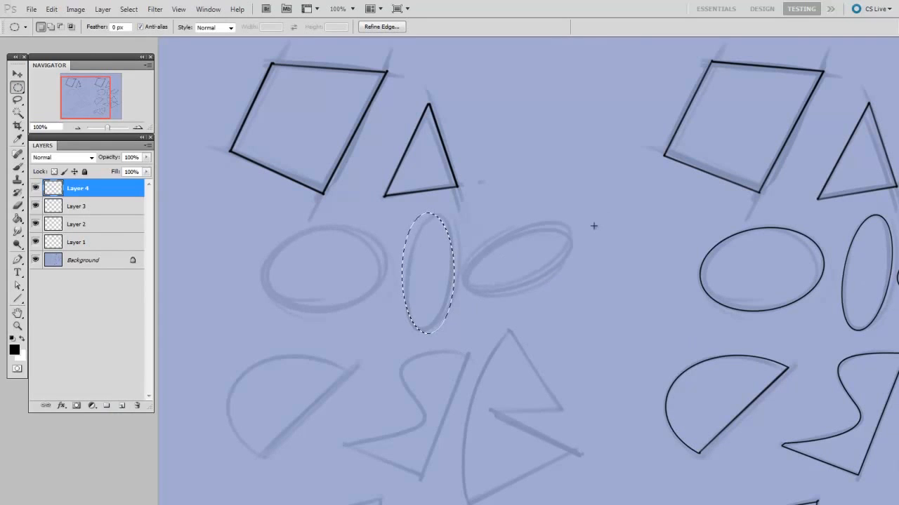
pyautogui.moveTo(485, 316)
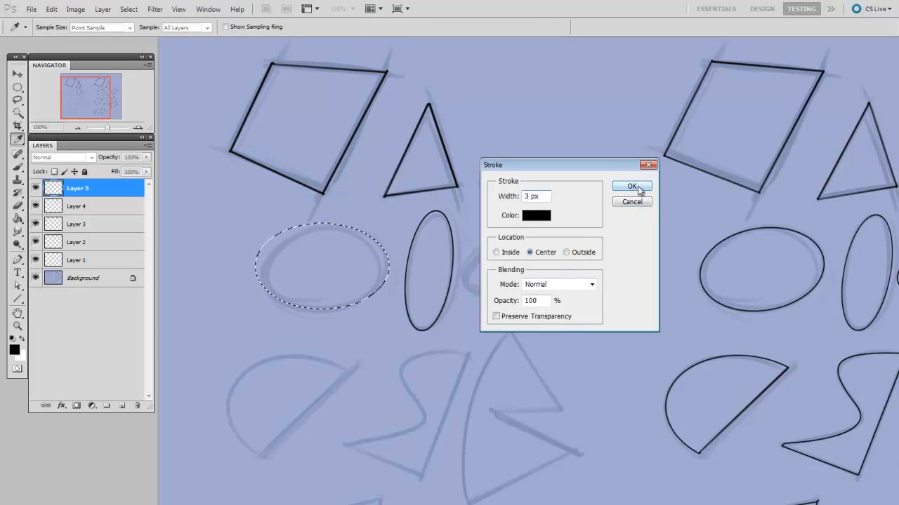
# Apply the 3 px black centered stroke to the oval selections
pyautogui.click(632, 185)
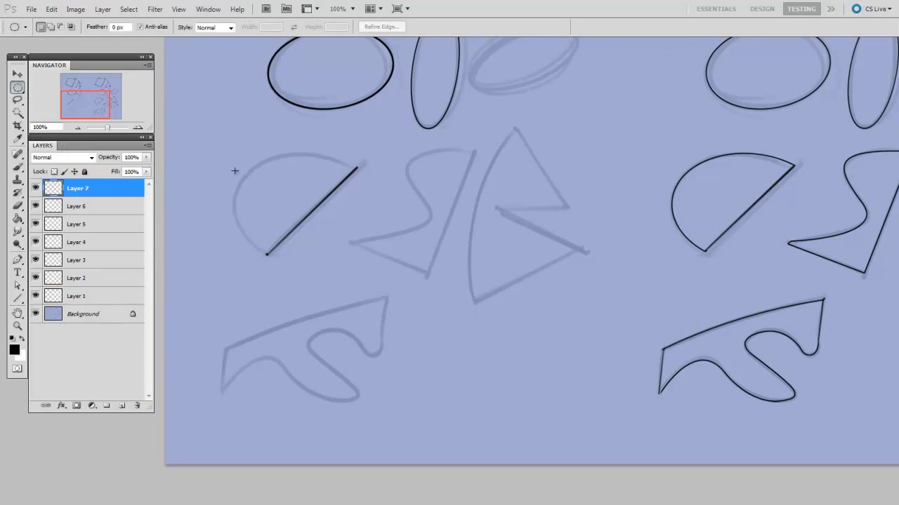
# Stroke a circle matching the half-circle sketch and erase its unwanted half
pyautogui.moveTo(236, 172); pyautogui.dragTo(402, 295)
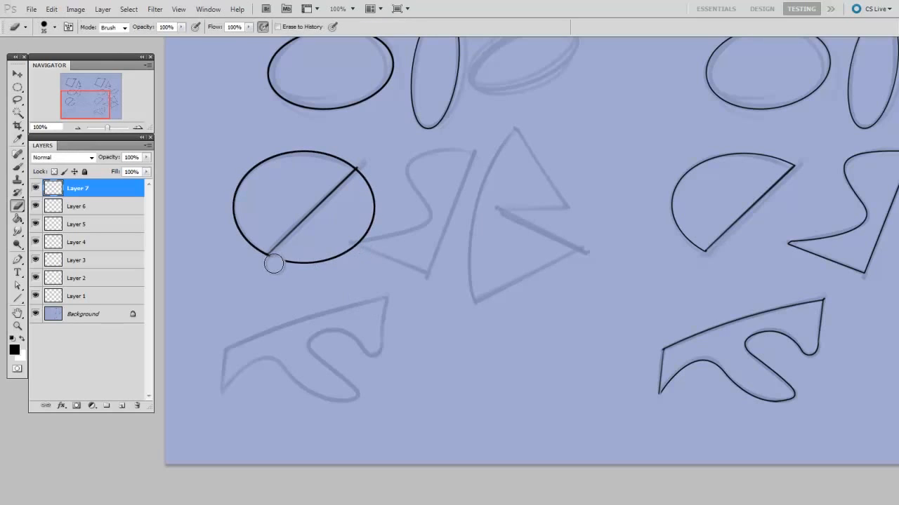
pyautogui.moveTo(274, 264); pyautogui.dragTo(388, 158)
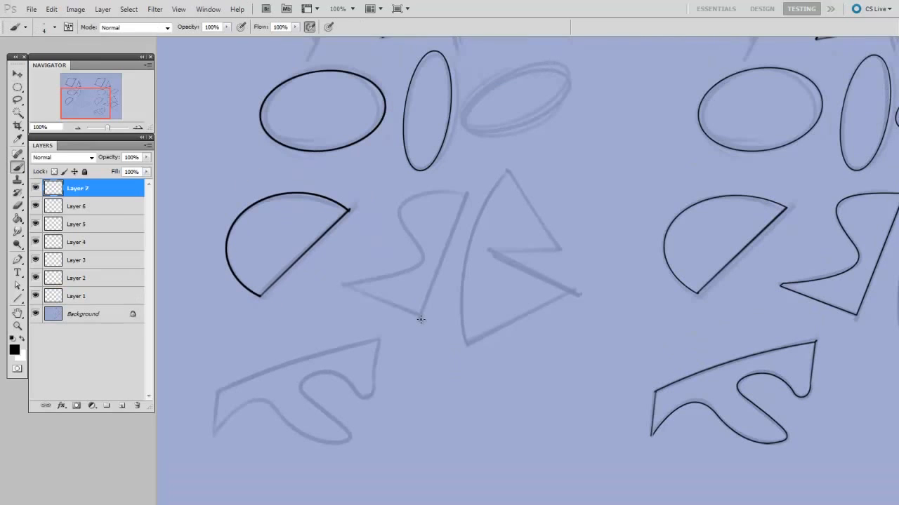
pyautogui.moveTo(399, 354)
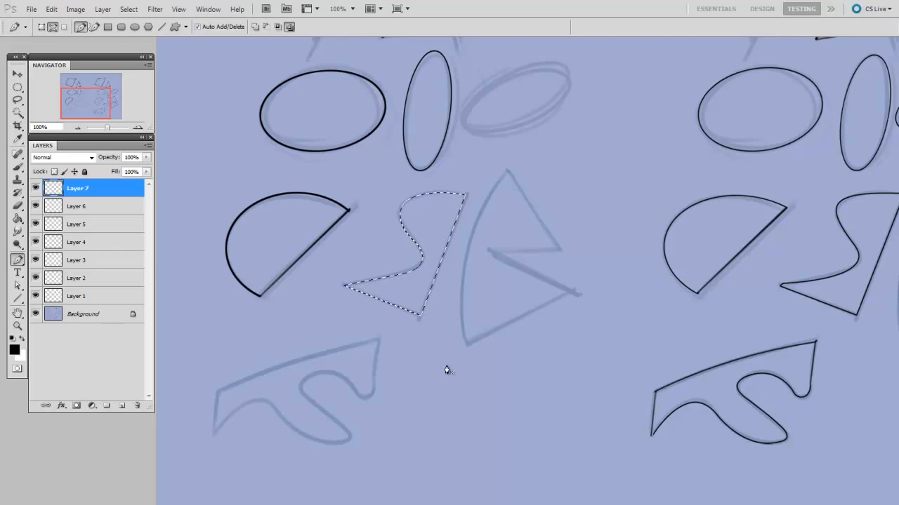
# Stroke the S-shape path selection in black via Edit > Stroke
pyautogui.click(51, 9)
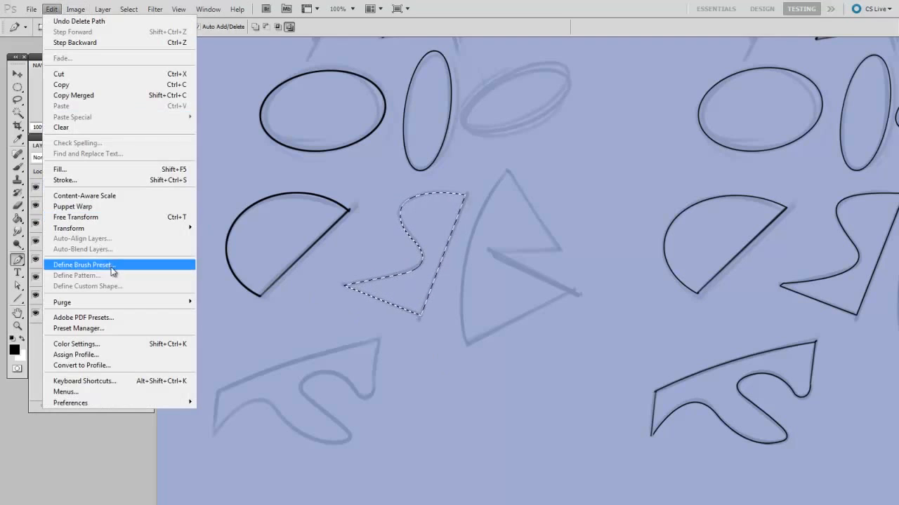
pyautogui.click(64, 179)
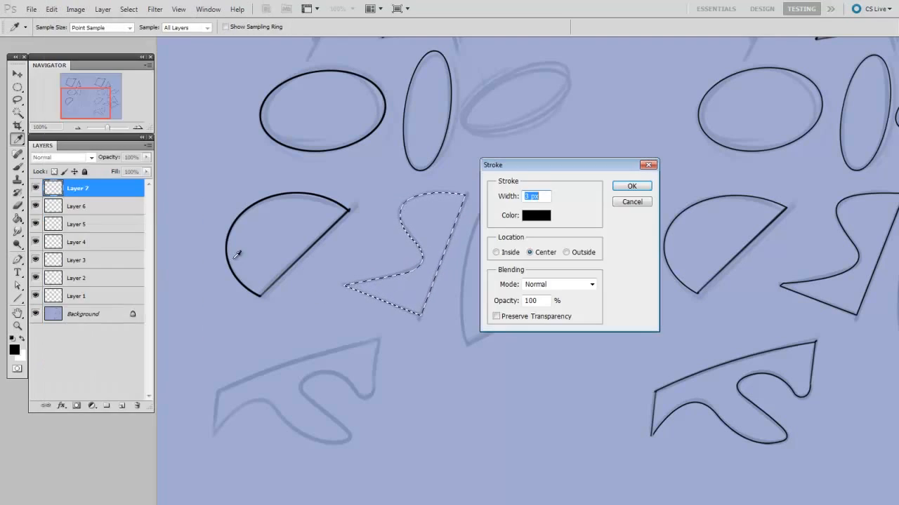
pyautogui.click(630, 185)
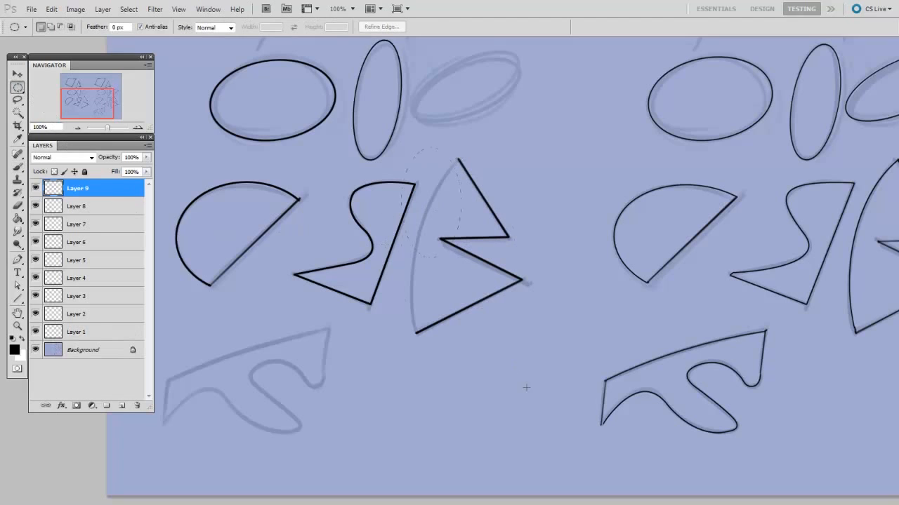
# Stroke a large oval matching the curved side and erase its unneeded arc
pyautogui.moveTo(435, 147); pyautogui.dragTo(562, 432)
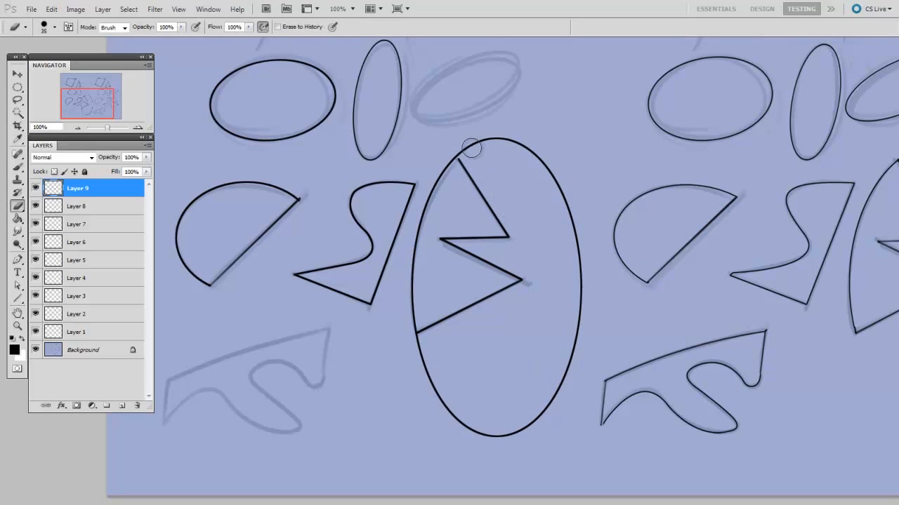
pyautogui.moveTo(472, 148); pyautogui.dragTo(455, 389)
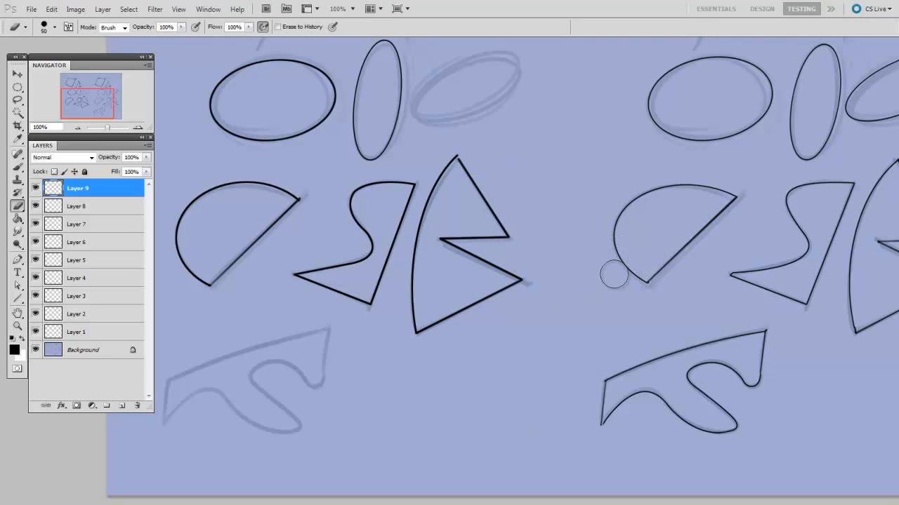
pyautogui.moveTo(629, 269)
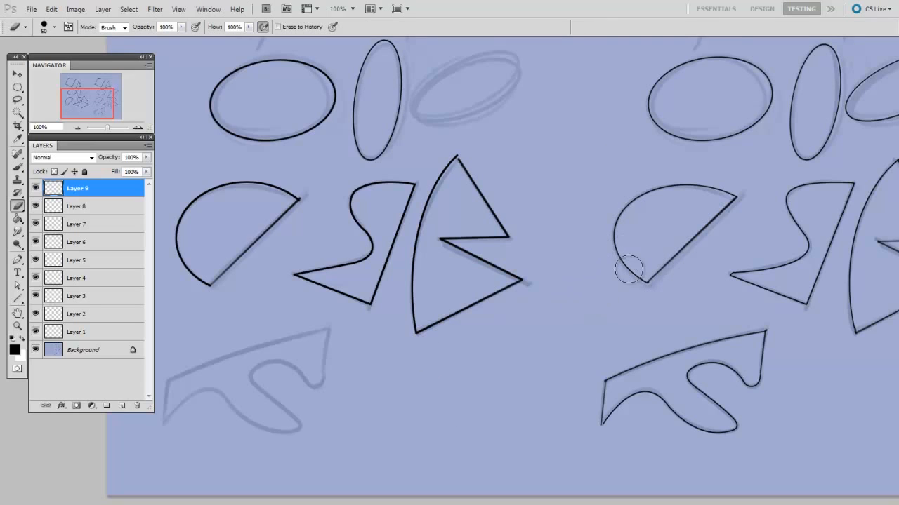
pyautogui.scroll(-3)
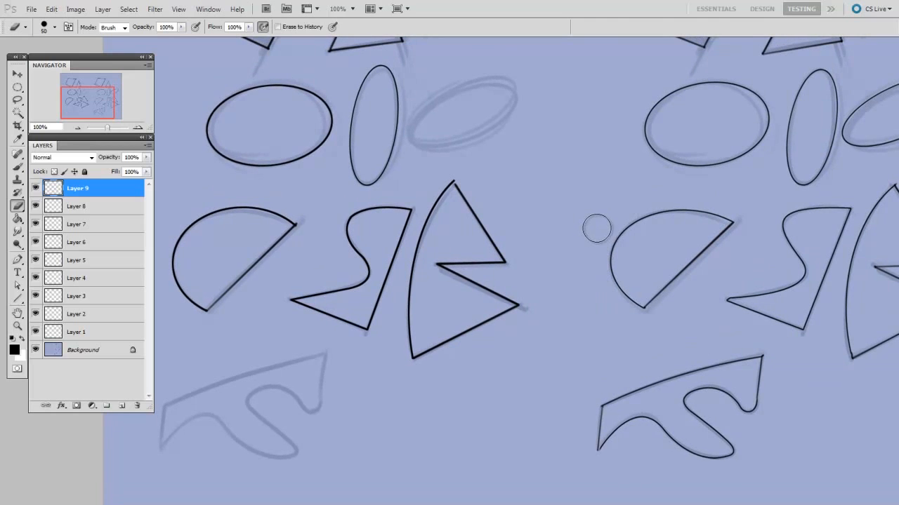
pyautogui.moveTo(626, 253)
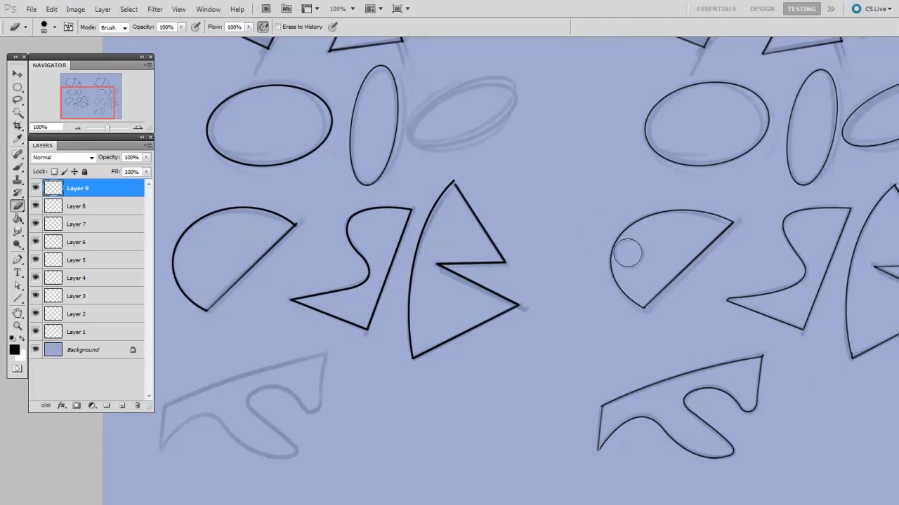
pyautogui.moveTo(588, 342)
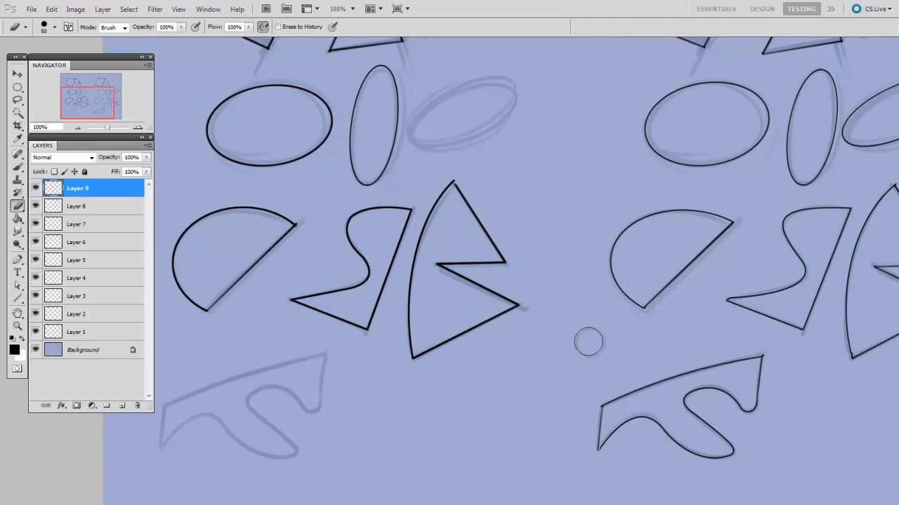